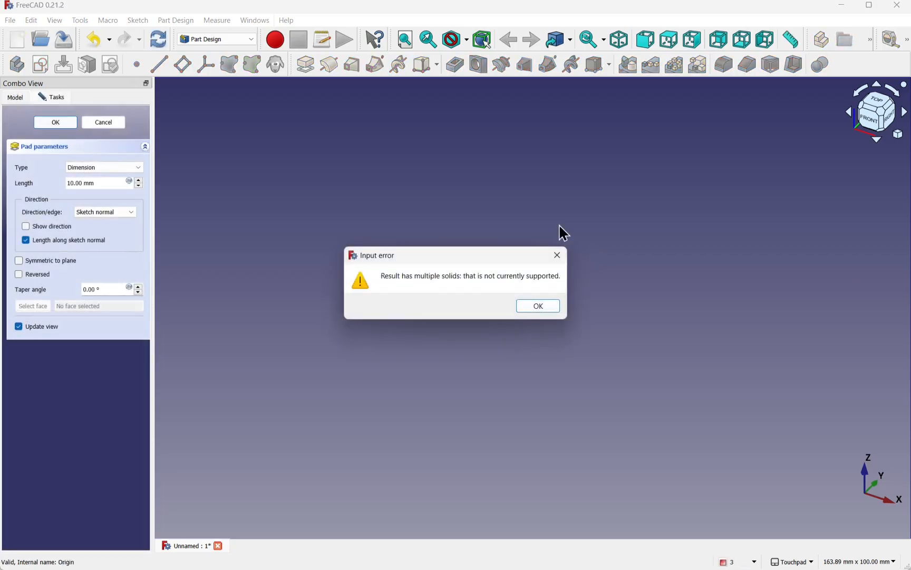
- Dismiss the multiple-solids error, create a new Body, and start a sketch in it
{"action": "left_click", "coordinate": [536, 306]}
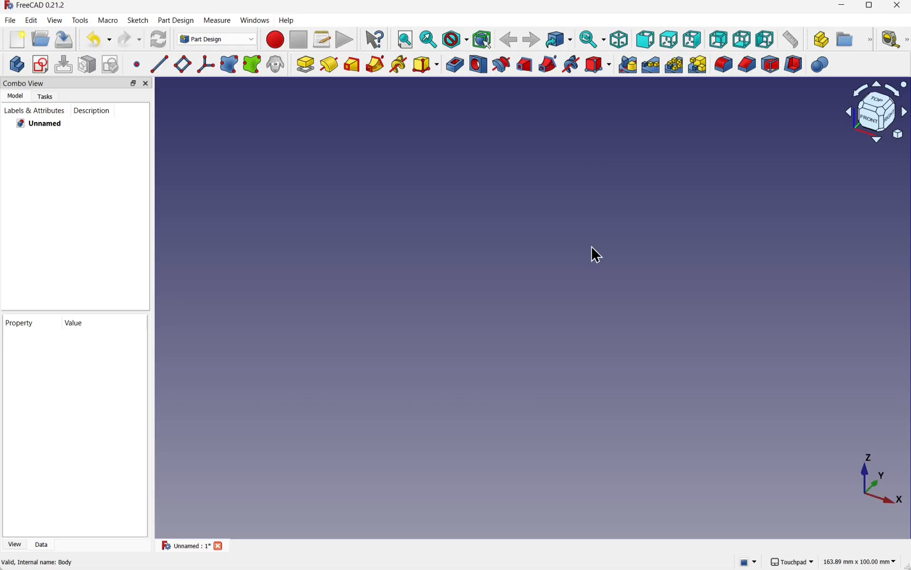
{"action": "left_click", "coordinate": [16, 64]}
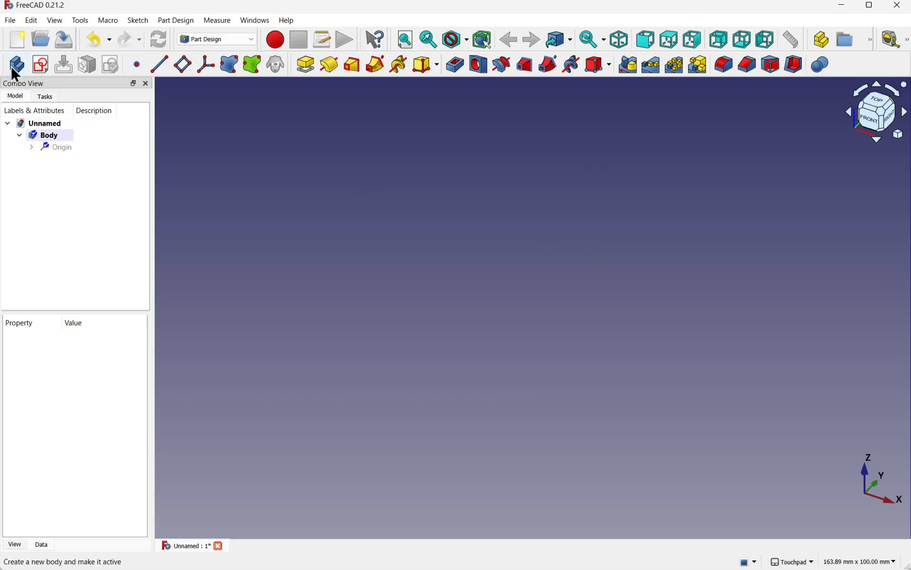
{"action": "left_click", "coordinate": [50, 135]}
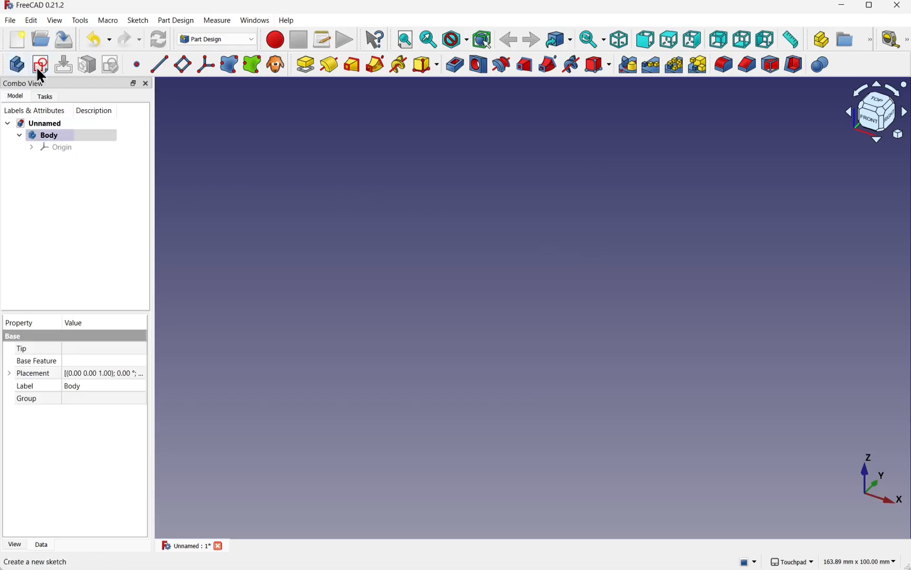
{"action": "left_click", "coordinate": [39, 64]}
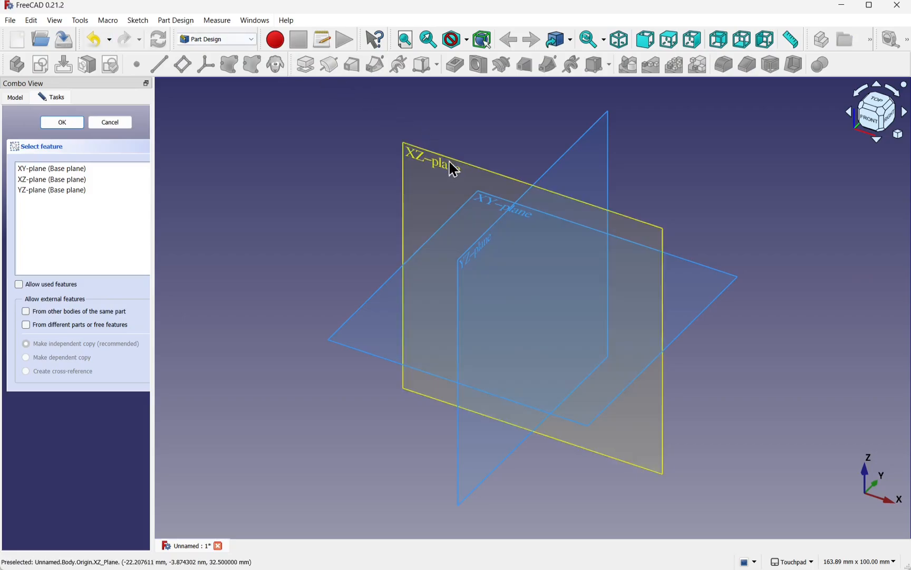
- Attach the sketch to the XY plane and draw a circle of about 26 mm radius left of the axis
{"action": "left_click", "coordinate": [61, 122]}
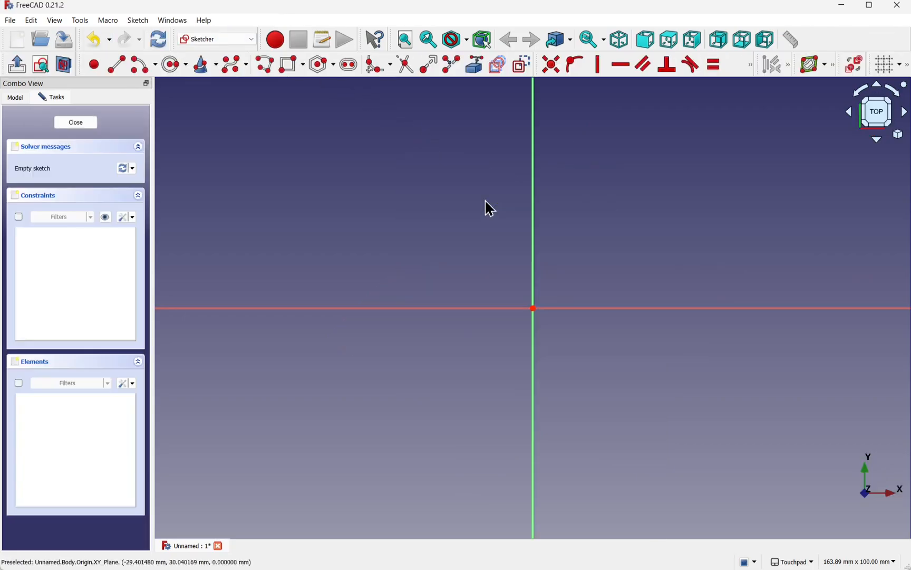
{"action": "mouse_move", "coordinate": [169, 86]}
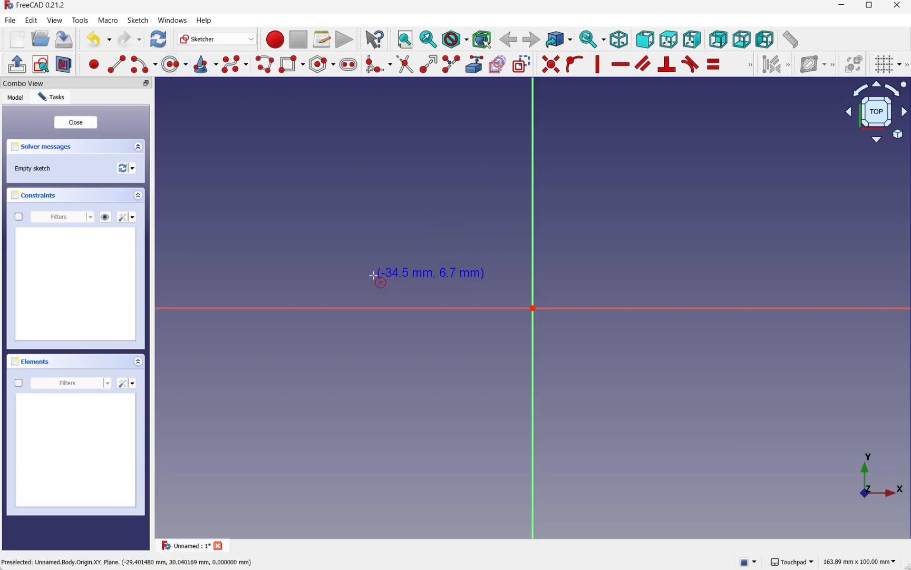
{"action": "left_click_drag", "start_coordinate": [374, 277], "coordinate": [500, 284]}
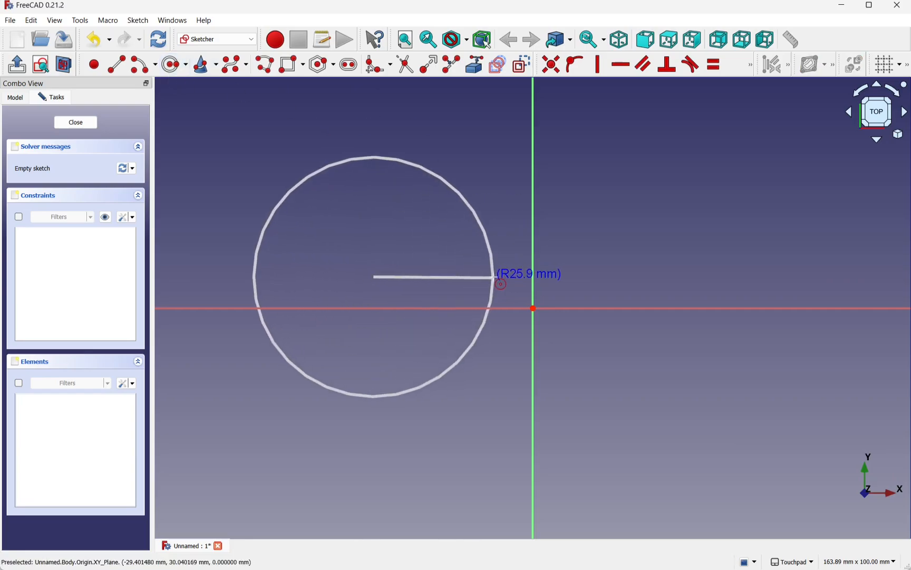
{"action": "left_click", "coordinate": [499, 283]}
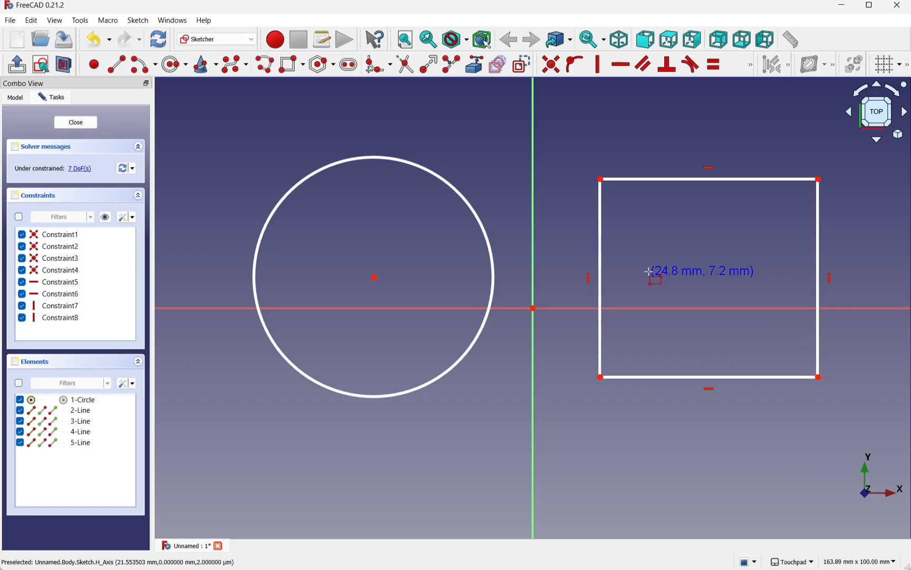
{"action": "mouse_move", "coordinate": [419, 247]}
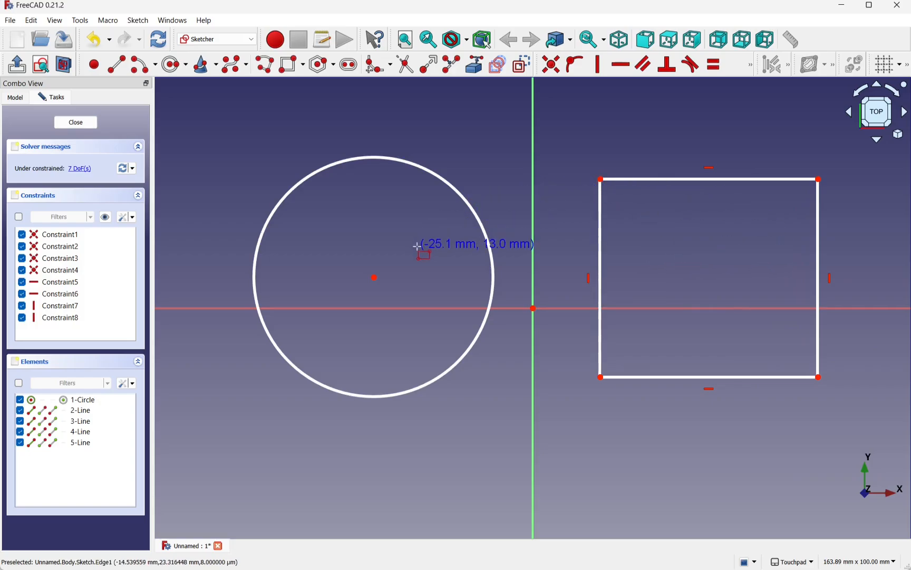
{"action": "mouse_move", "coordinate": [657, 238]}
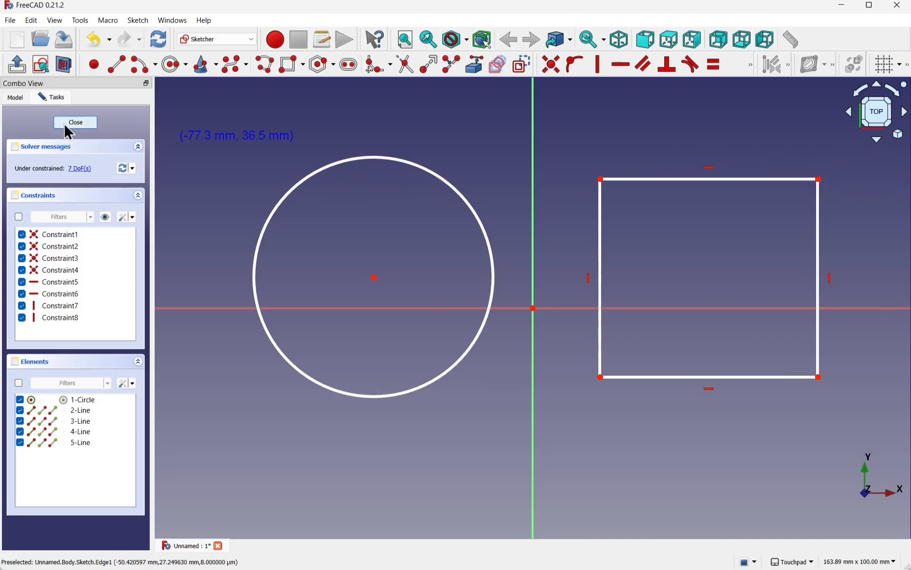
- Close the sketch, pad it at 10 mm, and dismiss the multiple-solids error
{"action": "left_click", "coordinate": [75, 122]}
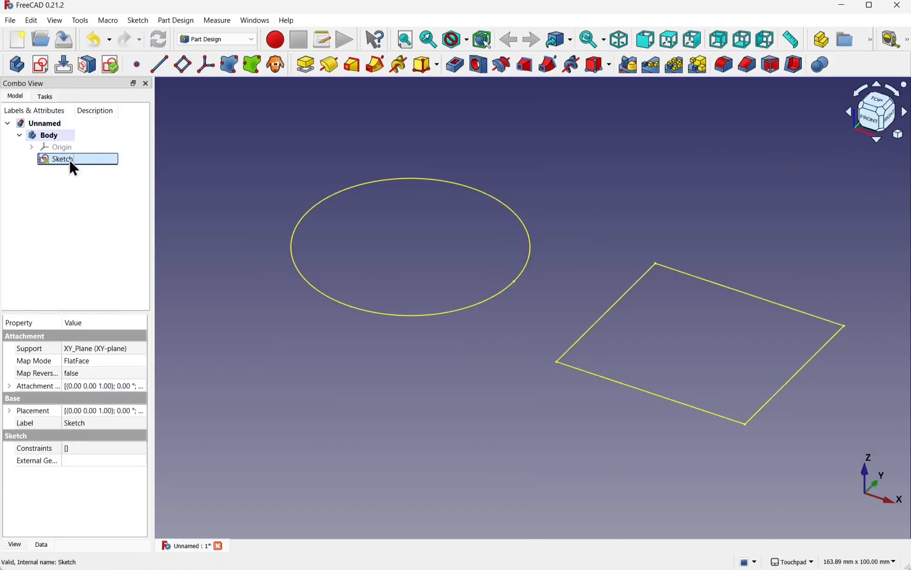
{"action": "left_click", "coordinate": [305, 64]}
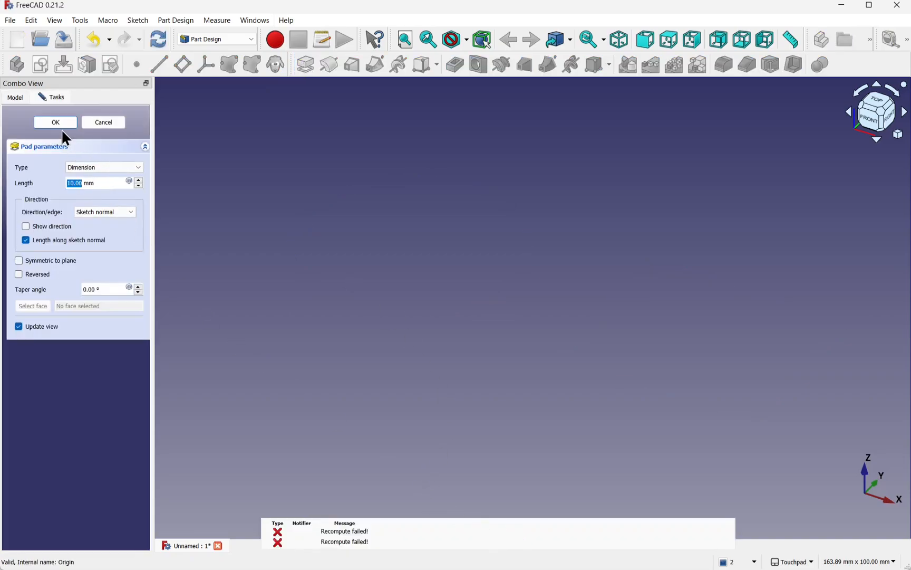
{"action": "left_click", "coordinate": [56, 122]}
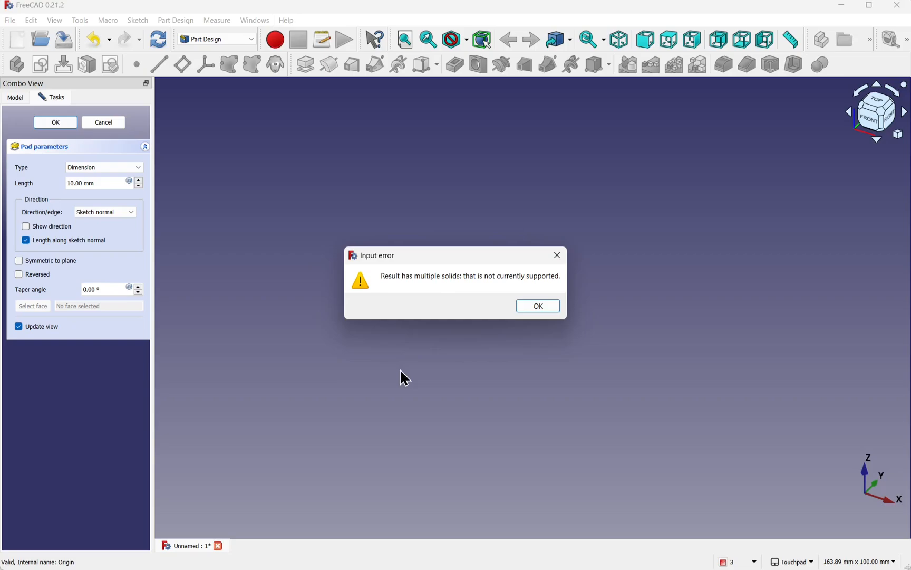
{"action": "mouse_move", "coordinate": [564, 233]}
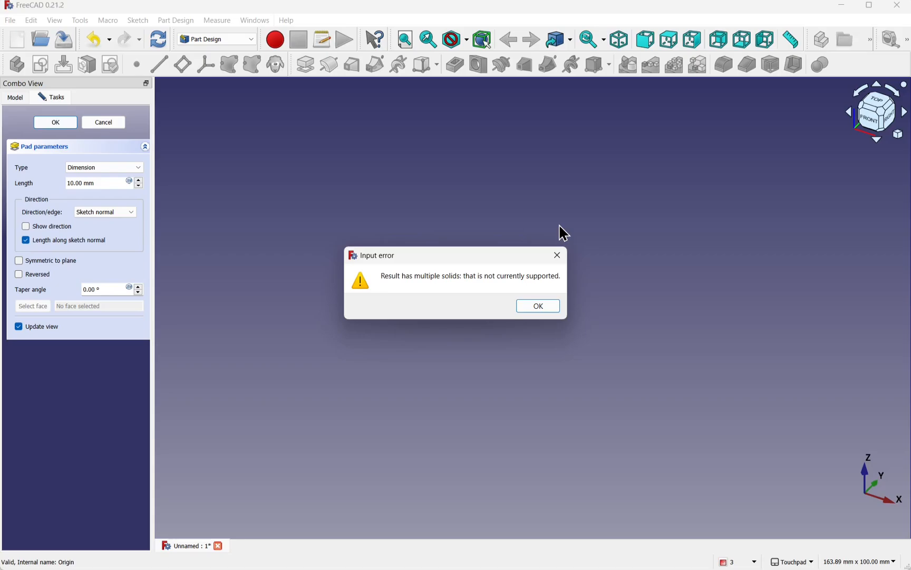
{"action": "left_click", "coordinate": [537, 305]}
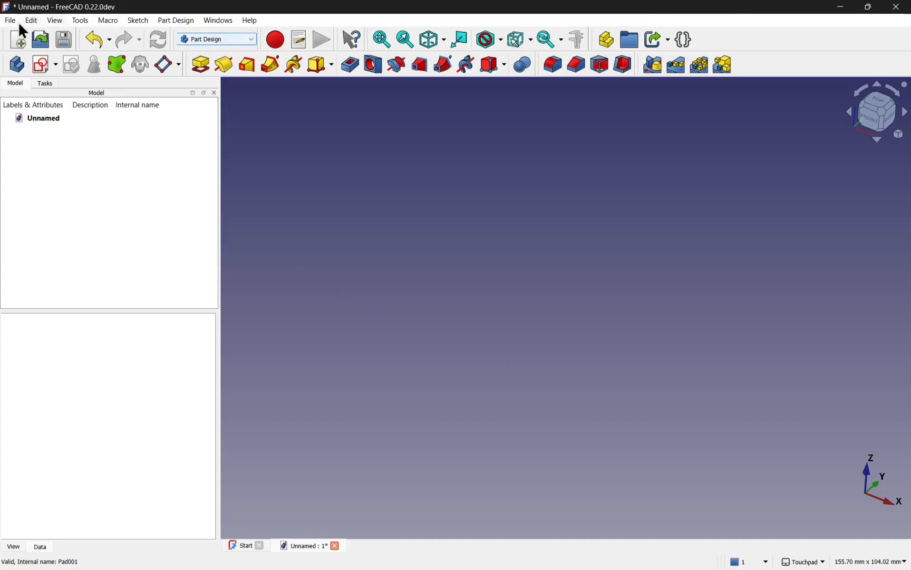
- In FreeCAD 0.22, create a Body with an XY-plane sketch and draw the circle and rectangle
{"action": "left_click", "coordinate": [16, 63]}
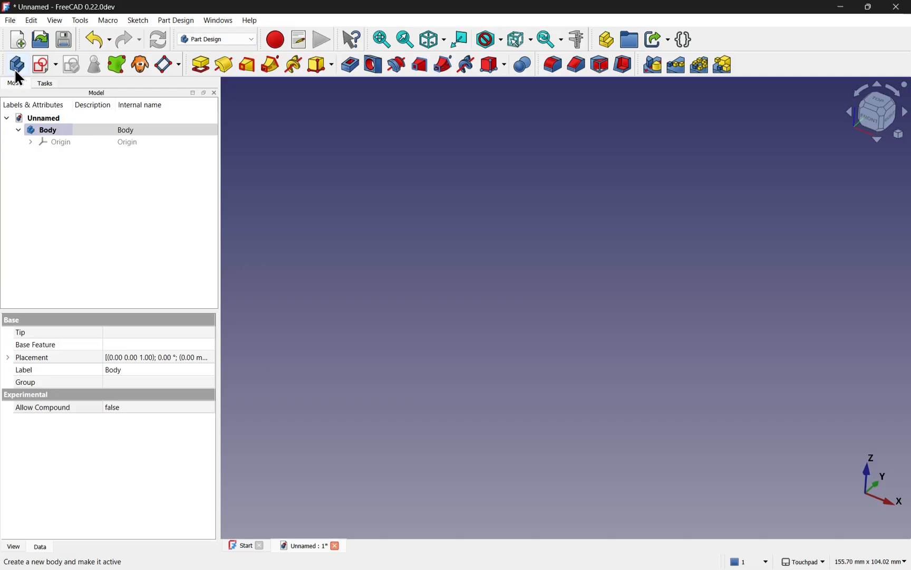
{"action": "left_click", "coordinate": [40, 64]}
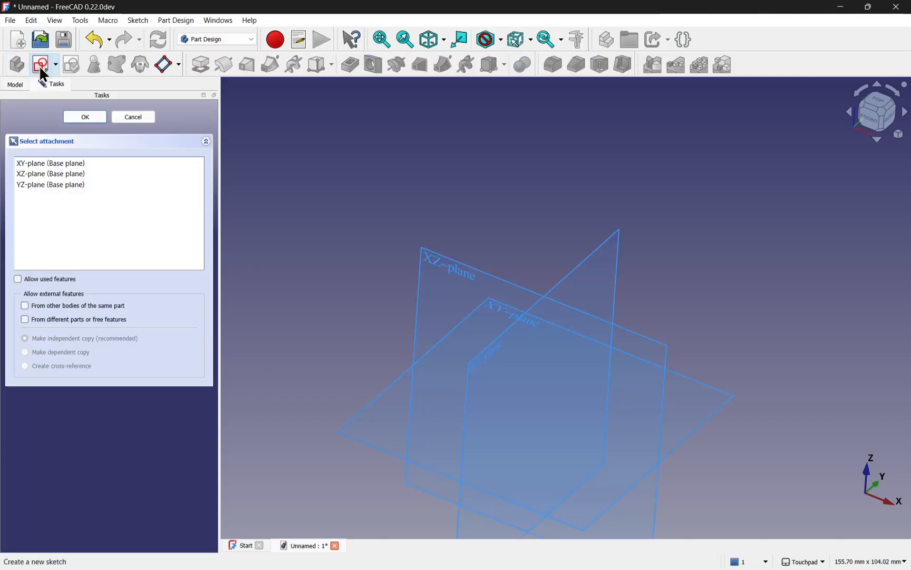
{"action": "mouse_move", "coordinate": [501, 319]}
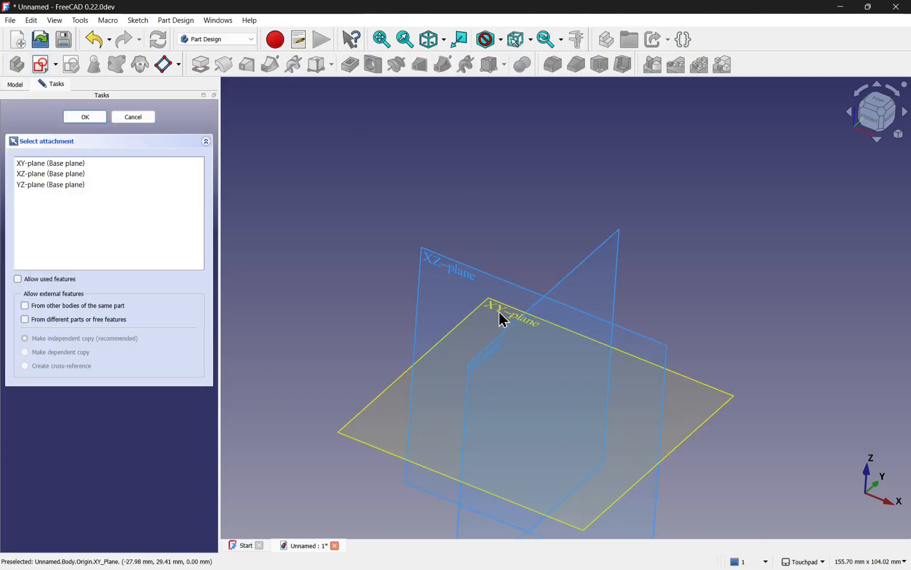
{"action": "left_click", "coordinate": [84, 117]}
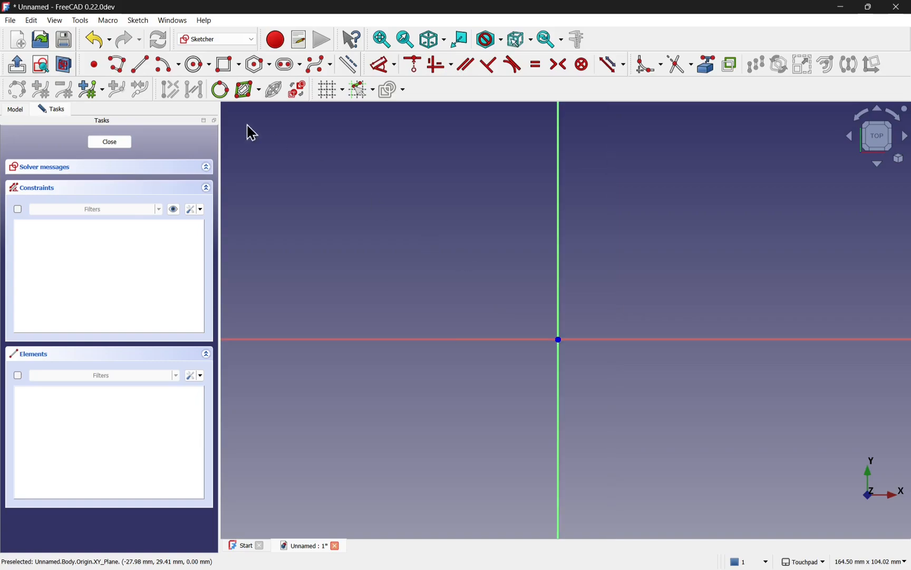
{"action": "left_click", "coordinate": [192, 64]}
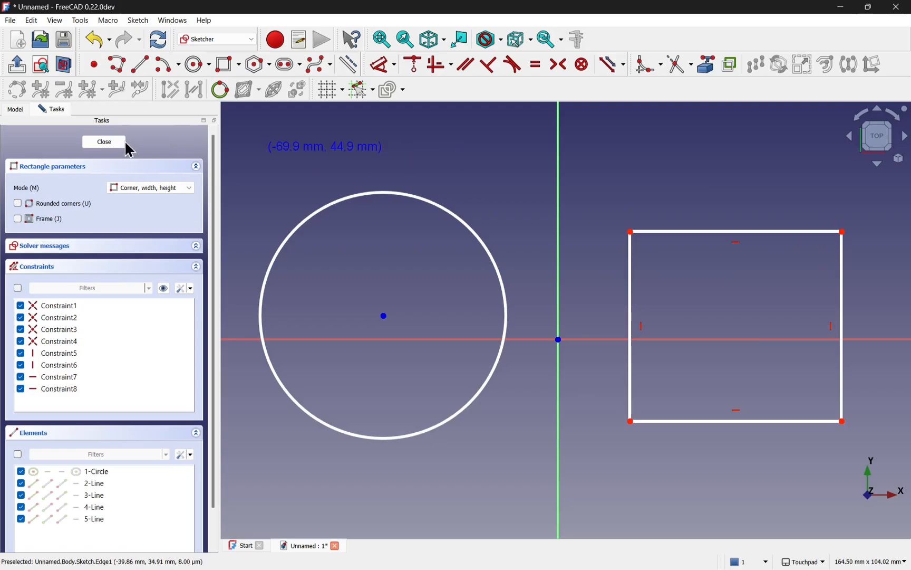
- Close the sketch, select it in the tree, and pad it 10 mm
{"action": "left_click", "coordinate": [104, 142]}
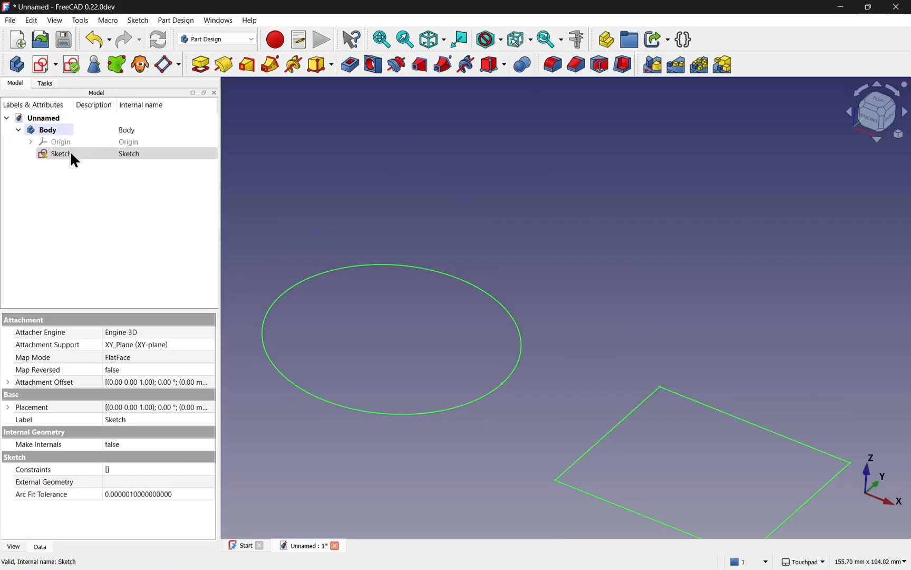
{"action": "left_click", "coordinate": [60, 153]}
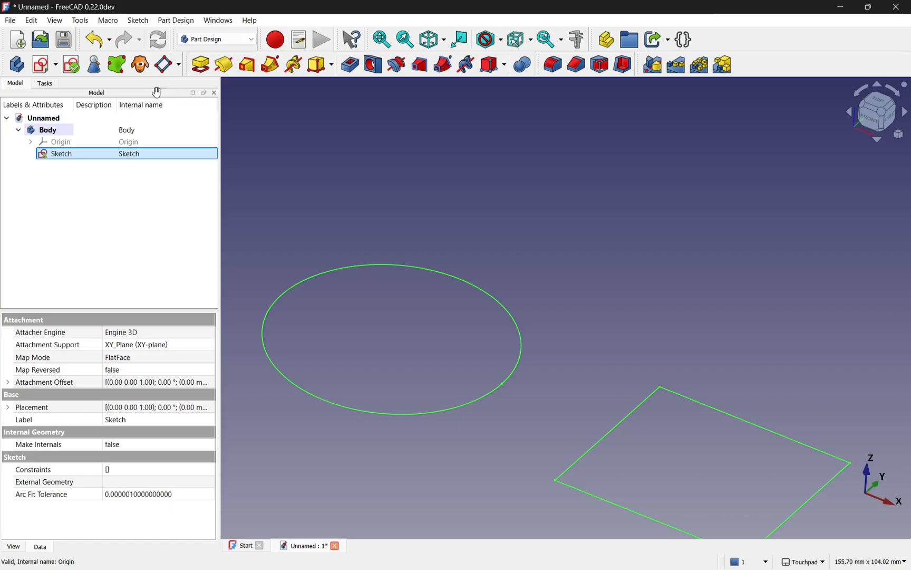
{"action": "left_click", "coordinate": [200, 64]}
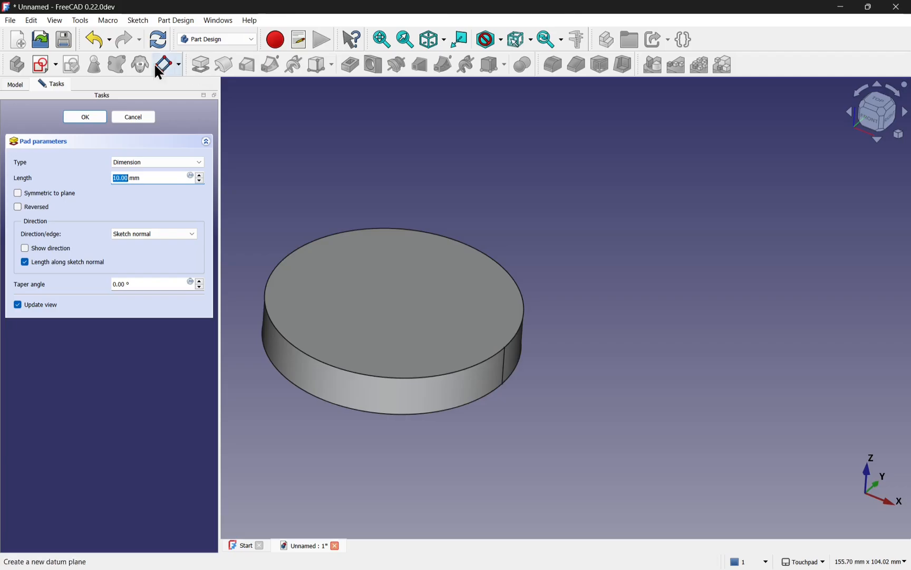
{"action": "left_click", "coordinate": [85, 117]}
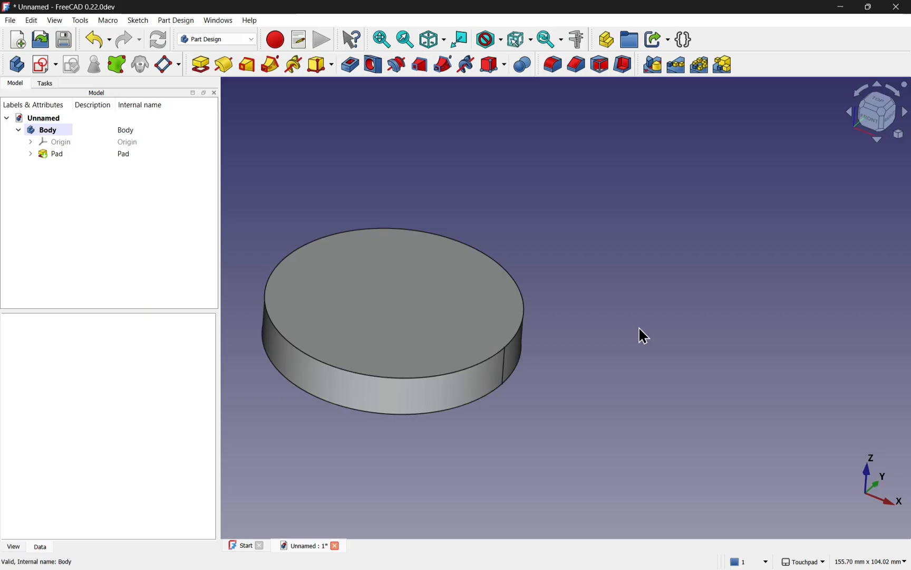
{"action": "mouse_move", "coordinate": [641, 356]}
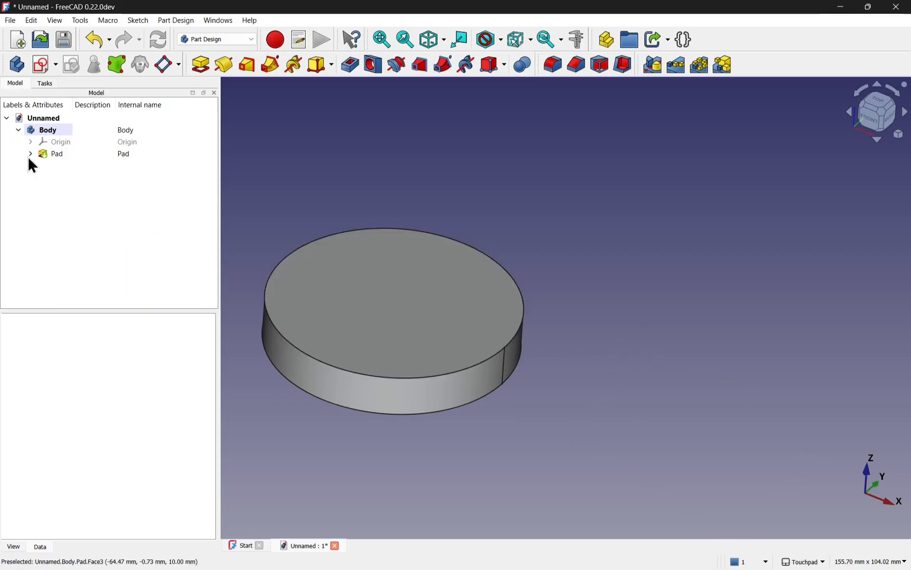
- Inspect the Pad's sketch, then set the Body's Allow Compound property to true
{"action": "left_click", "coordinate": [30, 153]}
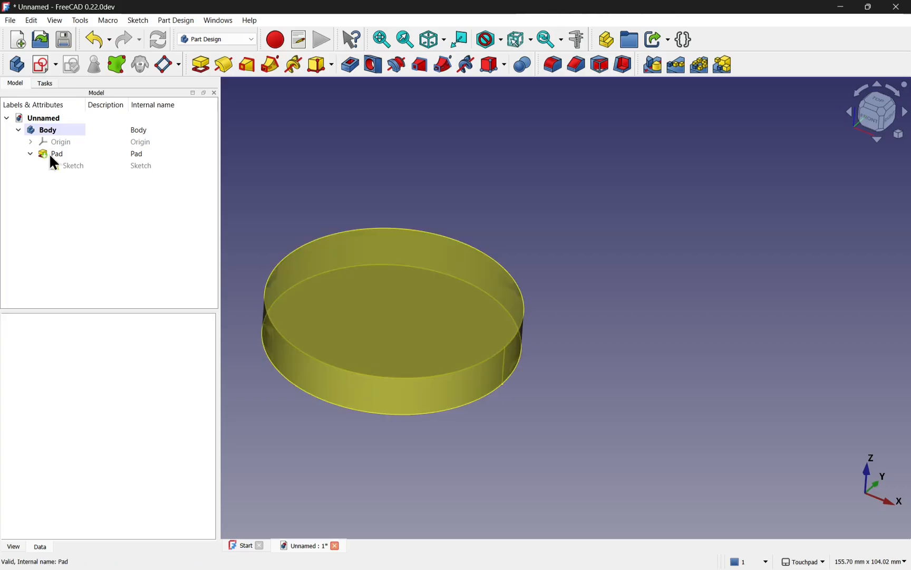
{"action": "left_click", "coordinate": [73, 165]}
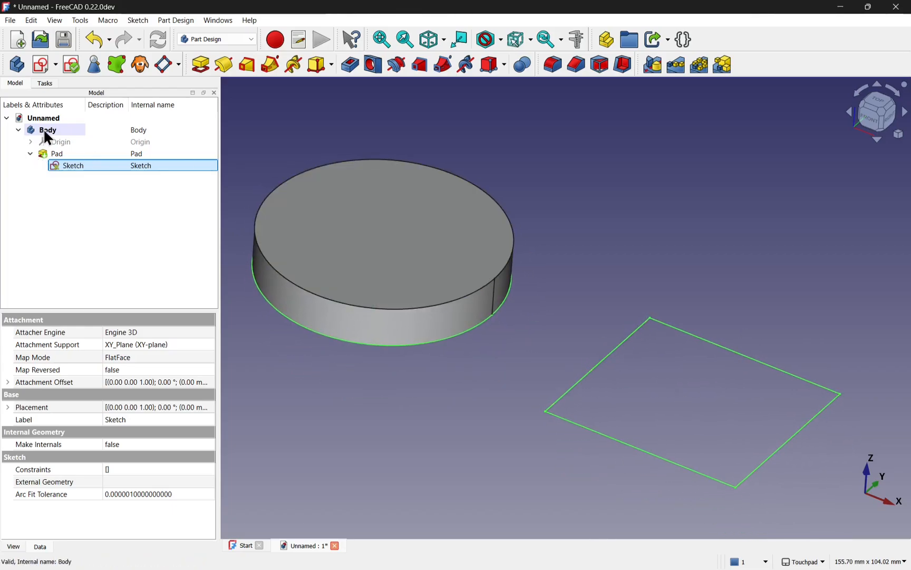
{"action": "left_click", "coordinate": [47, 130]}
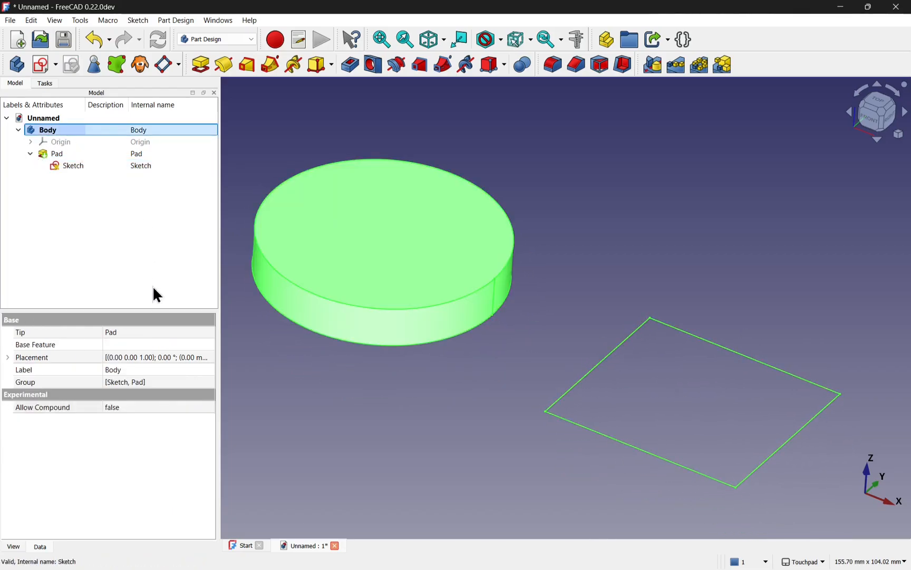
{"action": "mouse_move", "coordinate": [168, 439]}
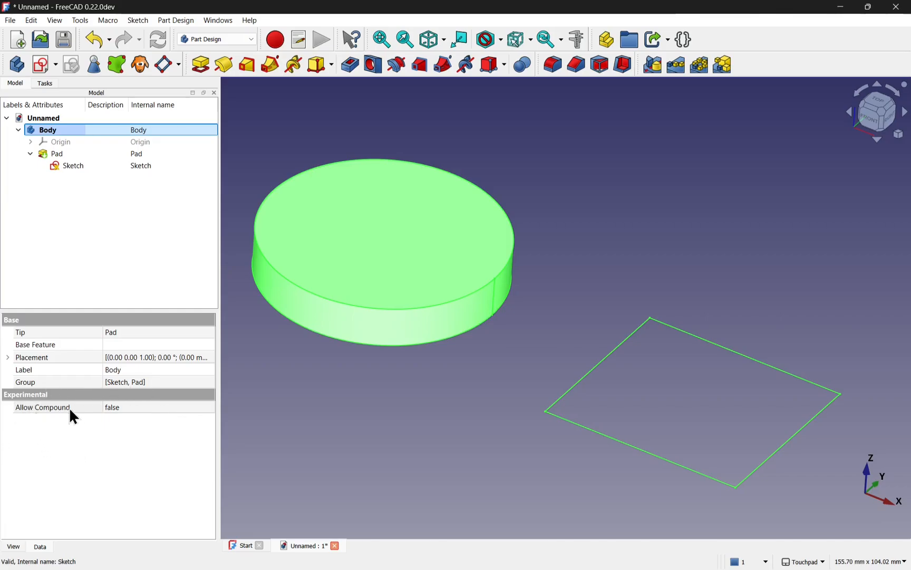
{"action": "mouse_move", "coordinate": [127, 411]}
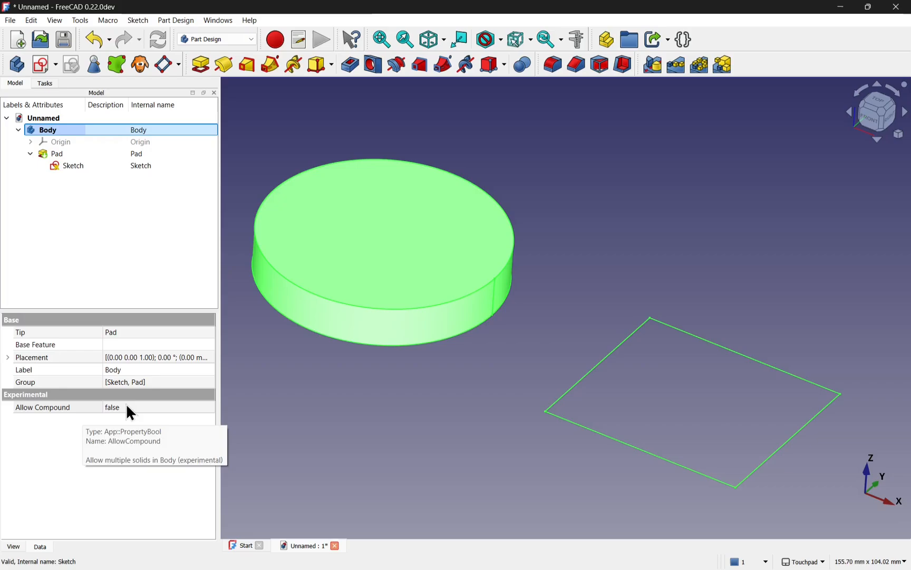
{"action": "left_click", "coordinate": [158, 406]}
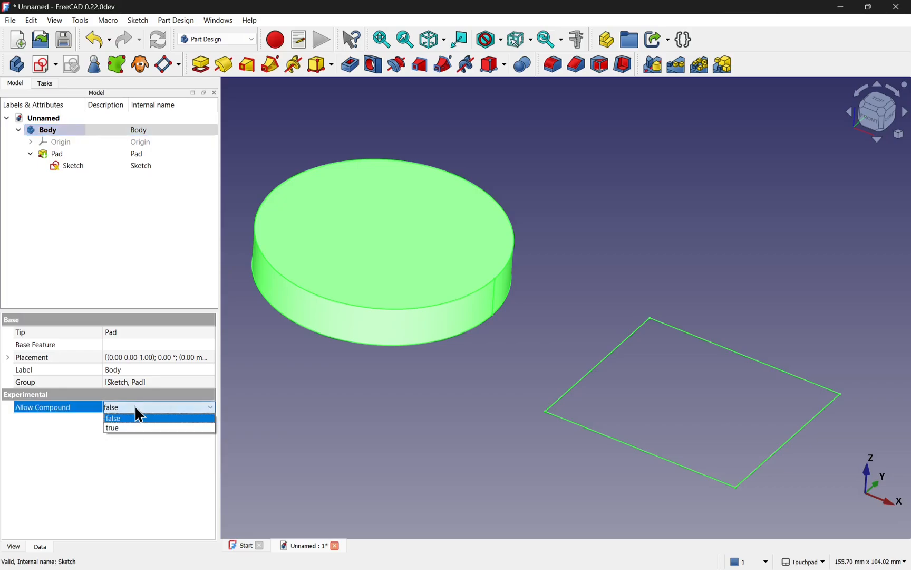
{"action": "left_click", "coordinate": [112, 427]}
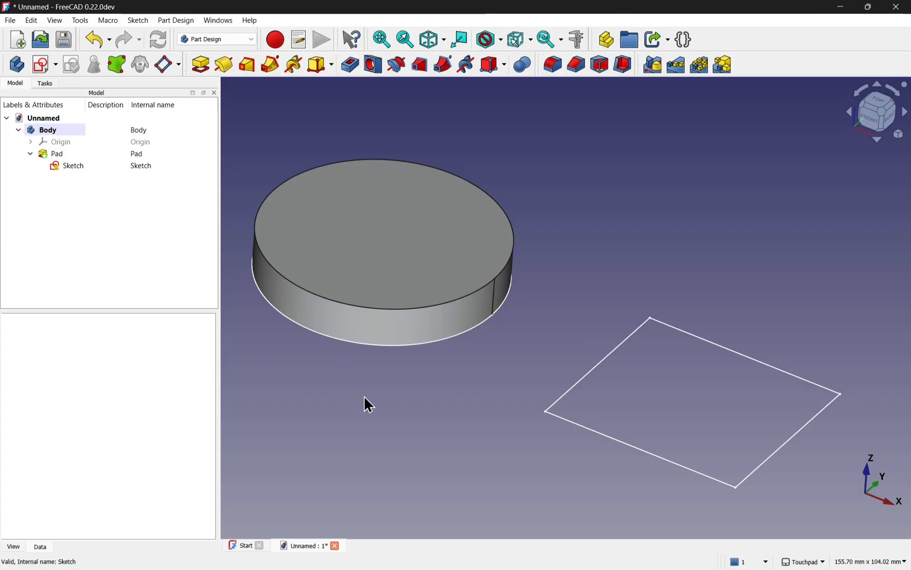
{"action": "mouse_move", "coordinate": [361, 404]}
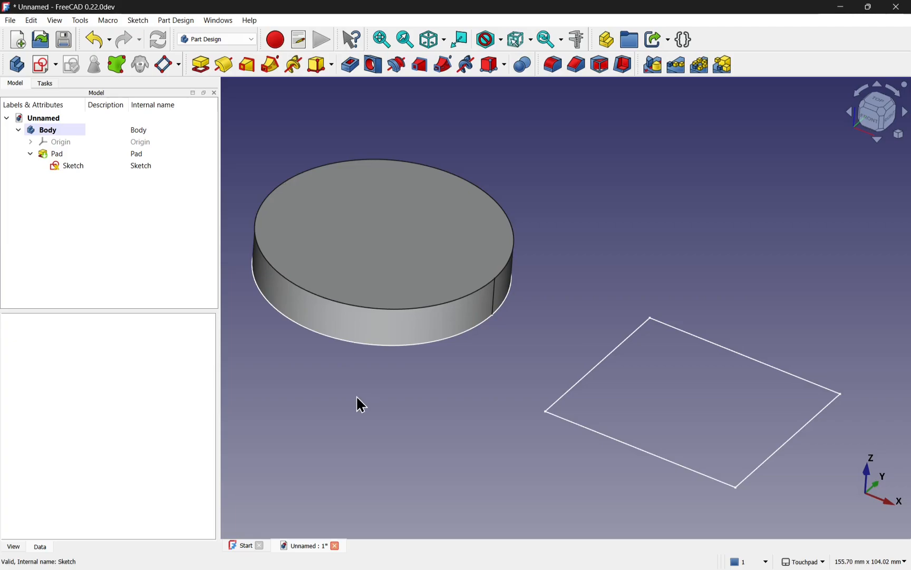
- Select the Pad feature and recompute it from its context menu
{"action": "left_click", "coordinate": [57, 153]}
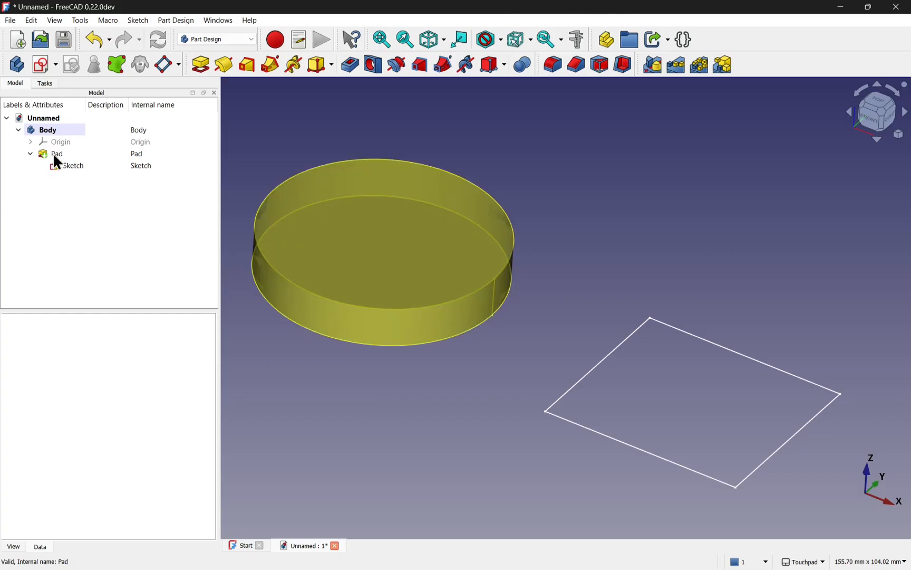
{"action": "left_click", "coordinate": [57, 153]}
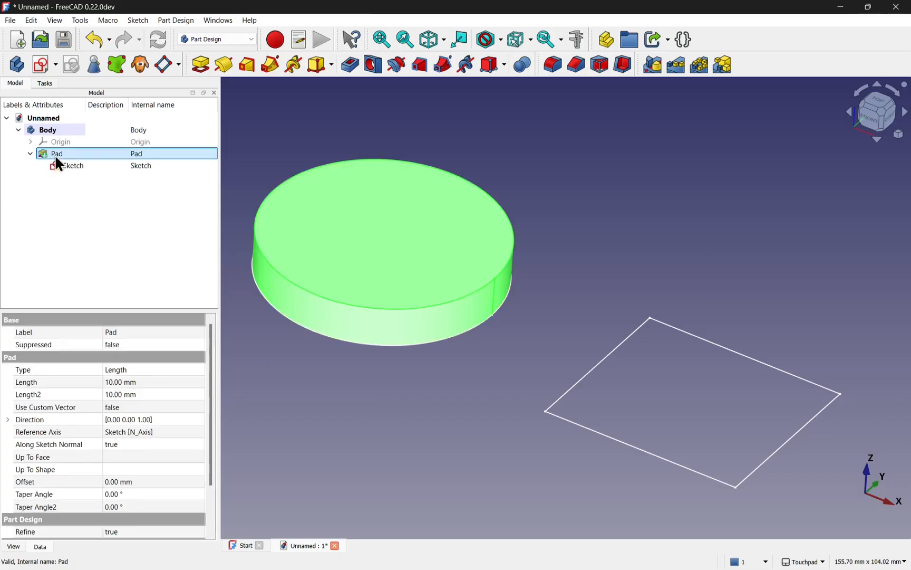
{"action": "right_click", "coordinate": [57, 153]}
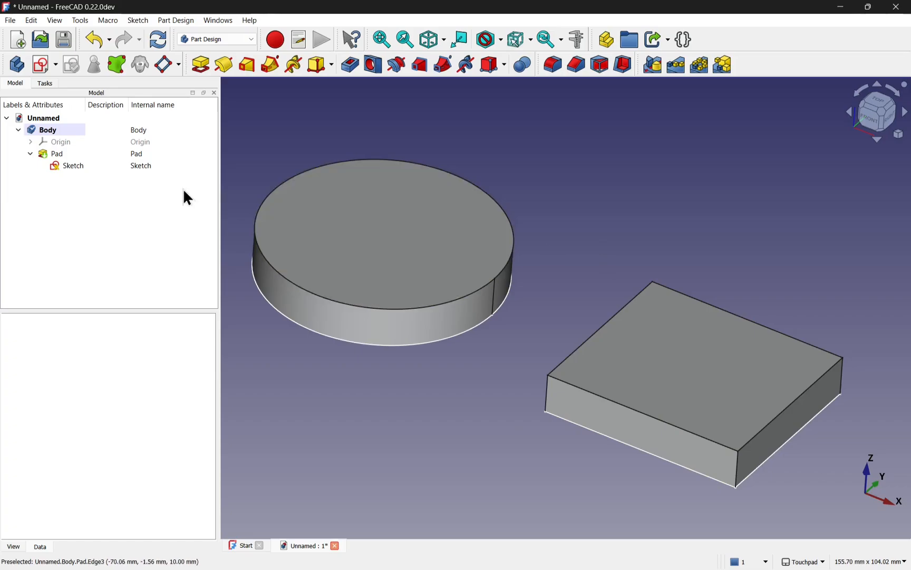
- Edit the pad's sketch to add two small circles, then close it
{"action": "double_click", "coordinate": [73, 165]}
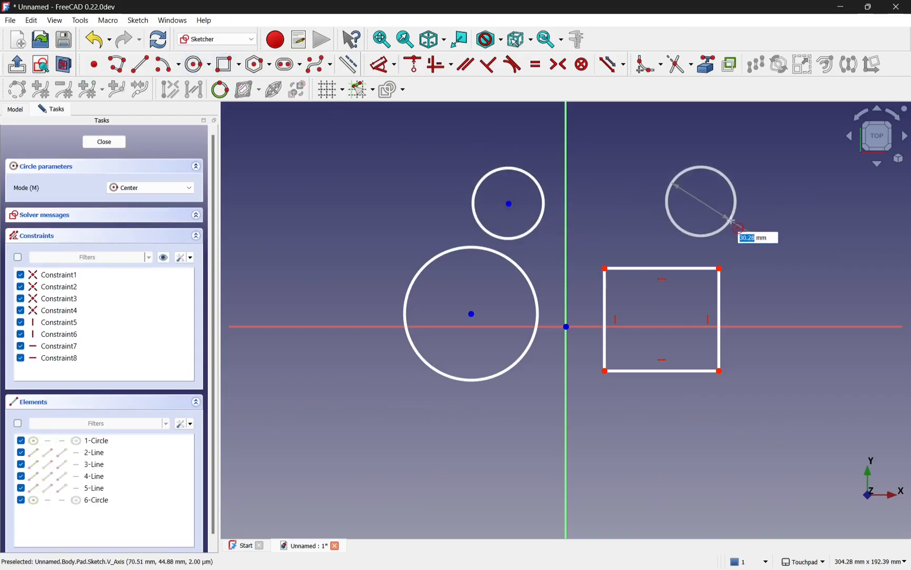
{"action": "left_click", "coordinate": [104, 142]}
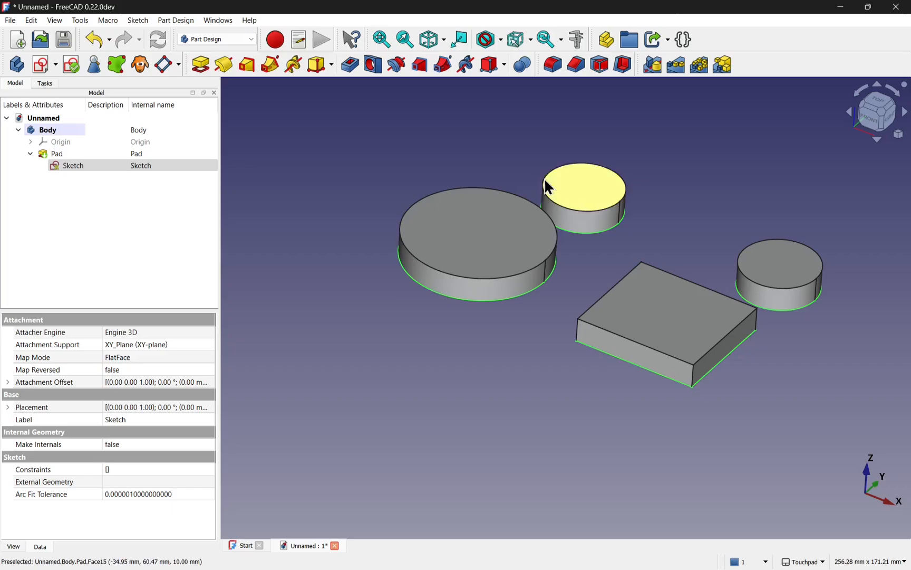
- Sketch two long bridging rectangles on the pad's top face and close the sketch
{"action": "left_click", "coordinate": [57, 153]}
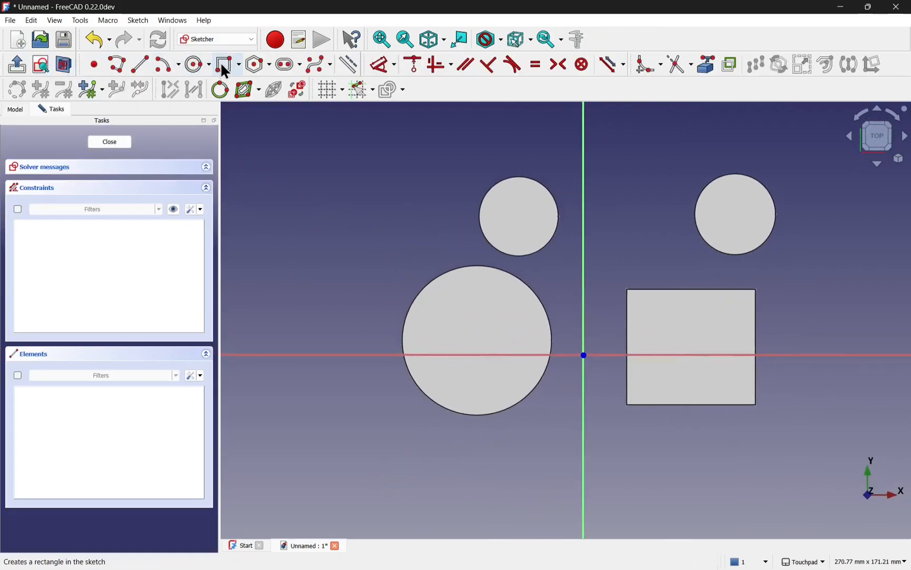
{"action": "left_click", "coordinate": [222, 64]}
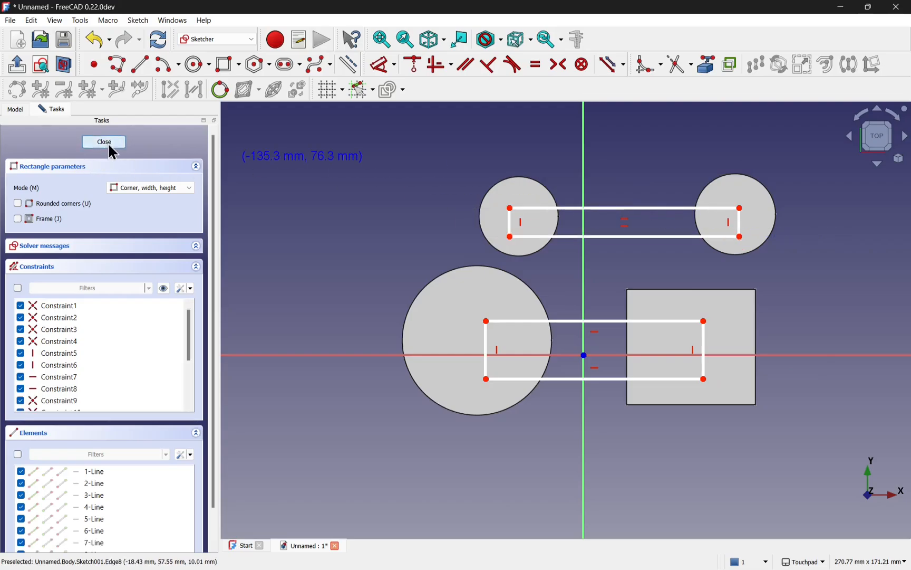
{"action": "left_click", "coordinate": [103, 142]}
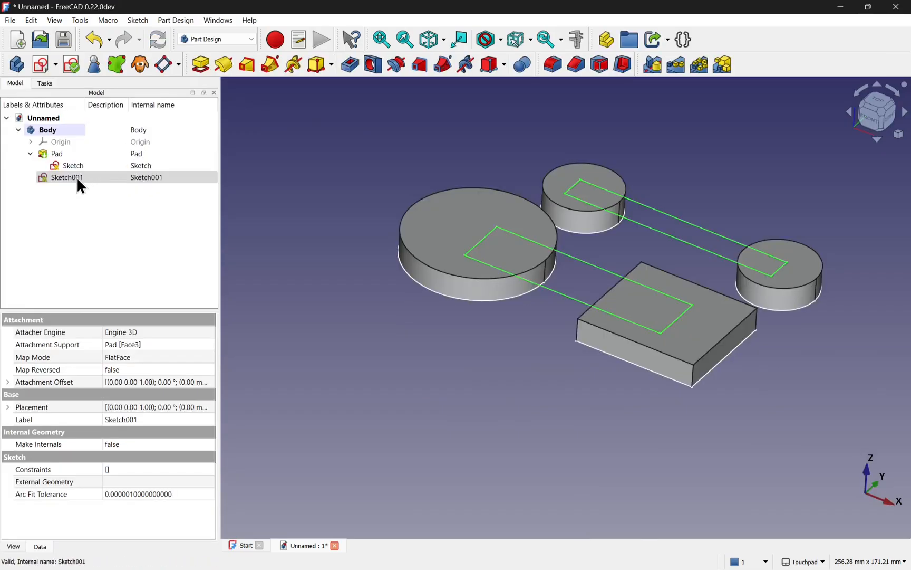
- Pad Sketch001's rectangles 10 mm into bridging bars and orbit to check them
{"action": "left_click", "coordinate": [200, 64]}
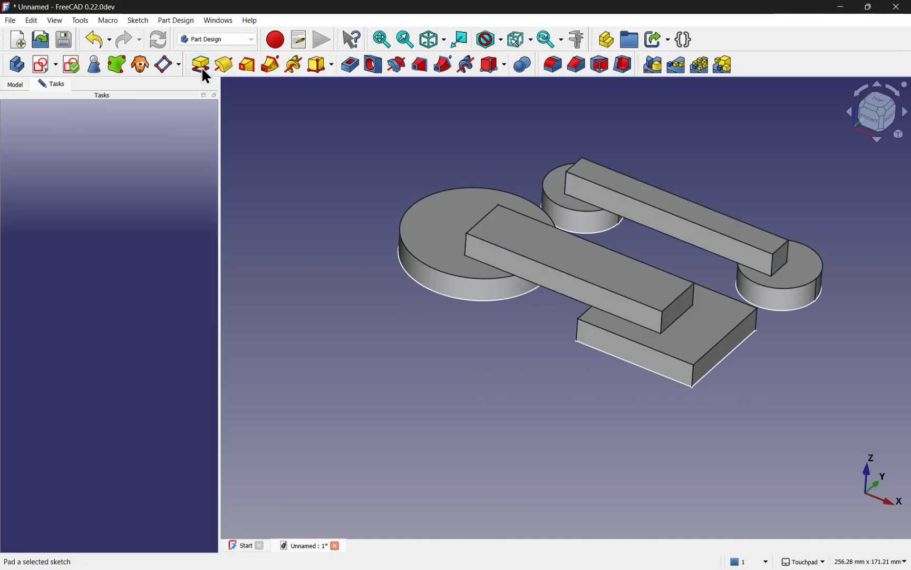
{"action": "left_click", "coordinate": [200, 64]}
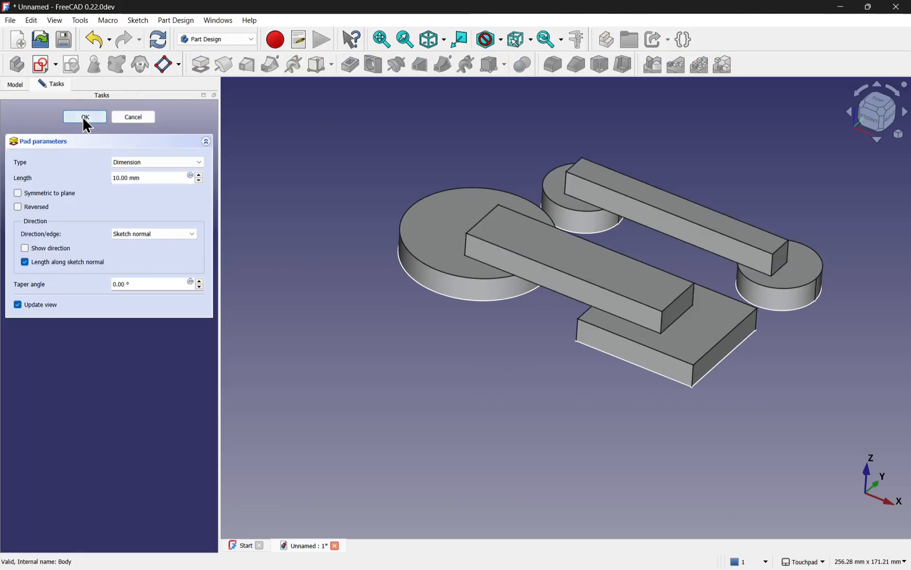
{"action": "left_click", "coordinate": [84, 117]}
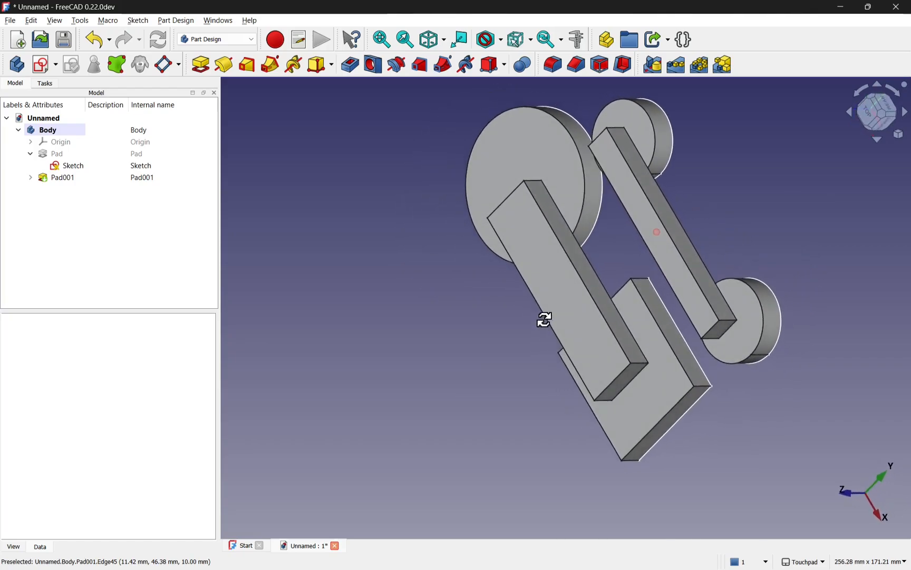
{"action": "left_click_drag", "start_coordinate": [545, 319], "coordinate": [621, 249]}
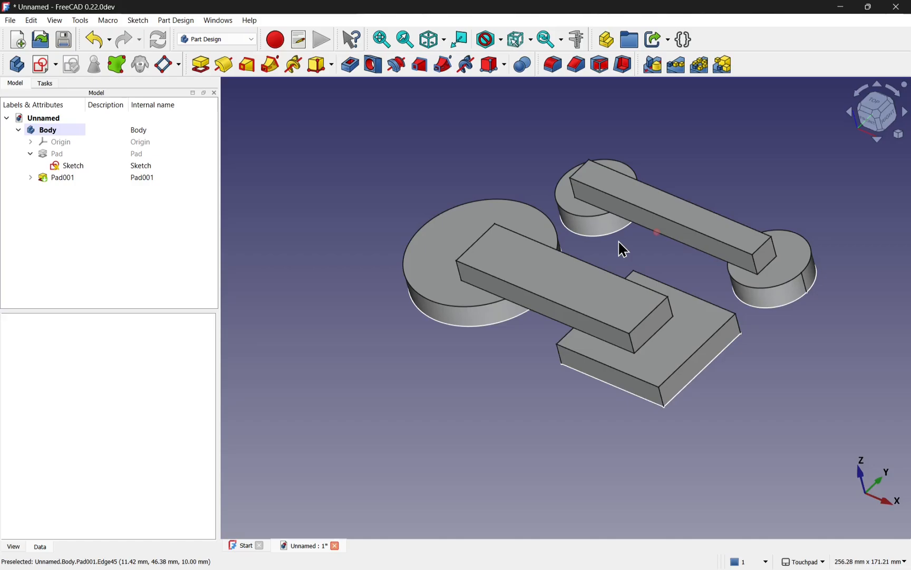
- Set the Body's Allow Compound property from true back to false
{"action": "left_click", "coordinate": [47, 129]}
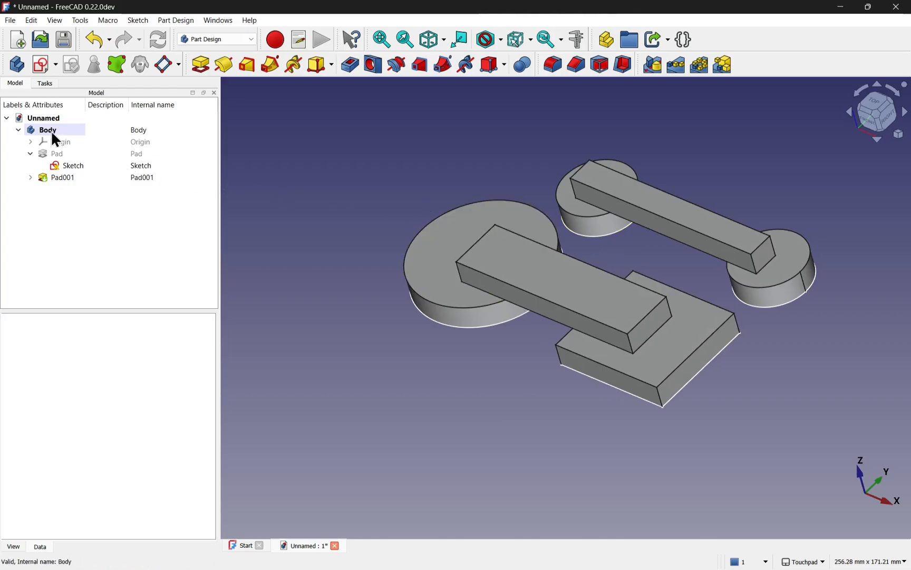
{"action": "left_click", "coordinate": [47, 130]}
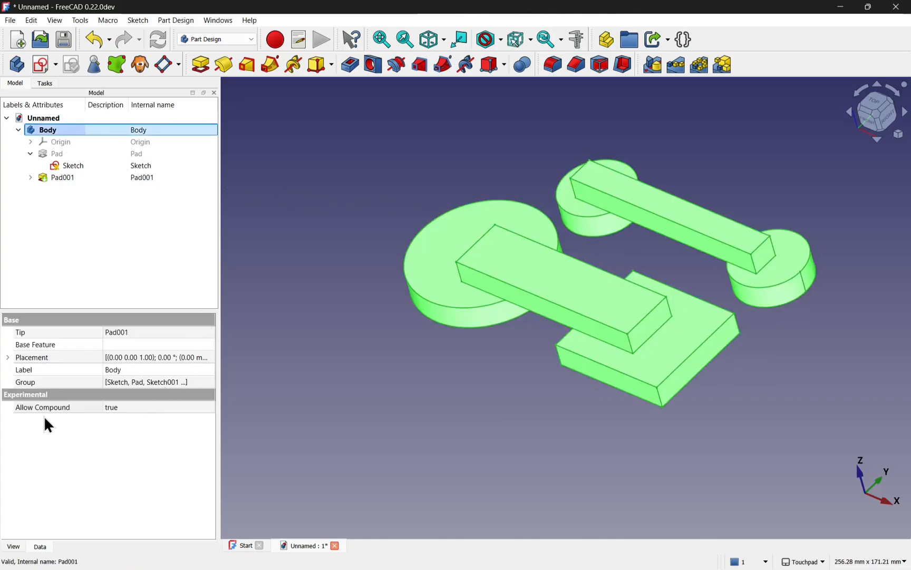
{"action": "left_click", "coordinate": [42, 407]}
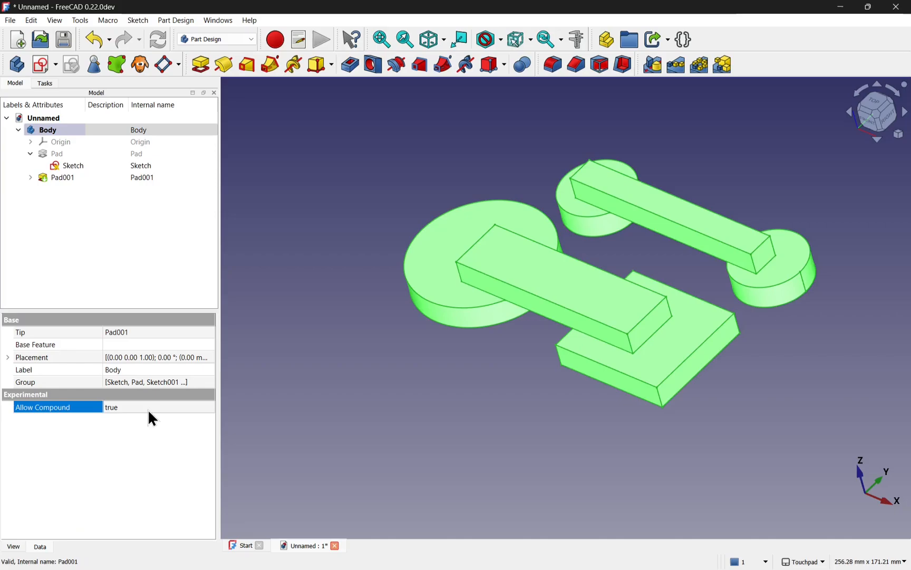
{"action": "left_click", "coordinate": [157, 407]}
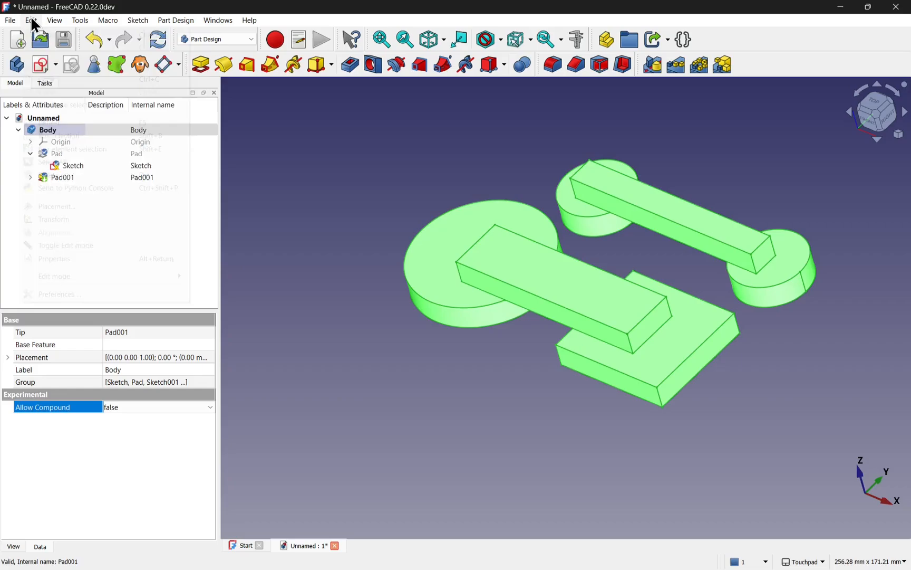
- Enable 'Allow multiple solids in Part Design Body by default' in Part Design preferences
{"action": "left_click", "coordinate": [111, 302]}
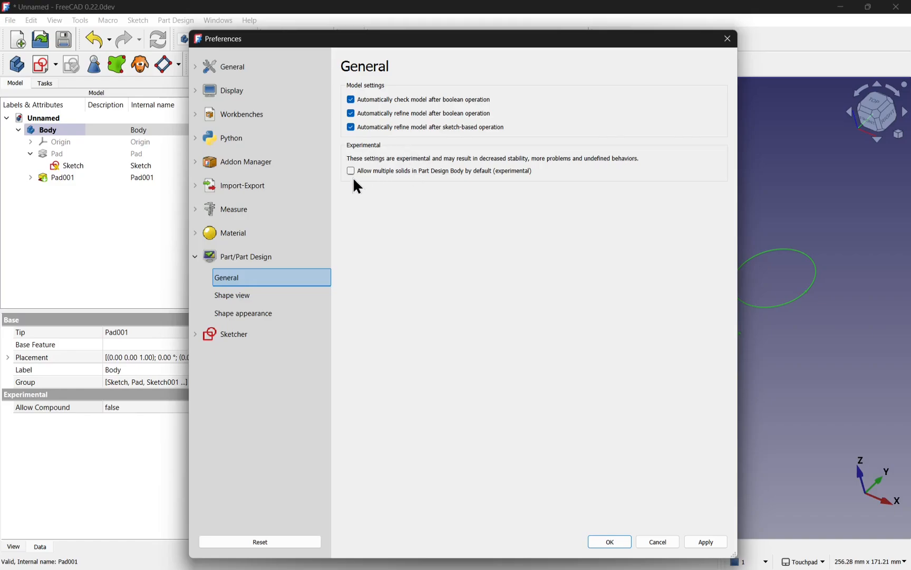
{"action": "mouse_move", "coordinate": [408, 184]}
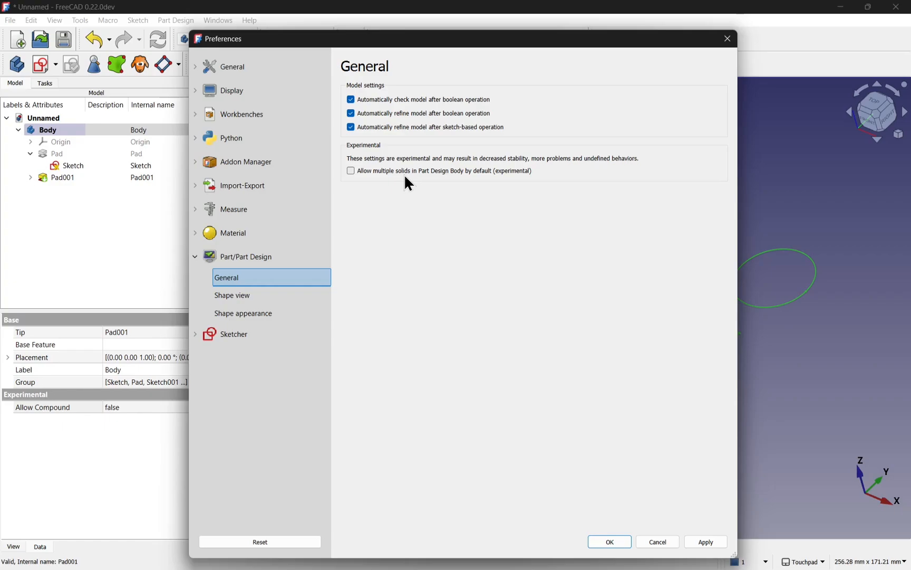
{"action": "mouse_move", "coordinate": [351, 171]}
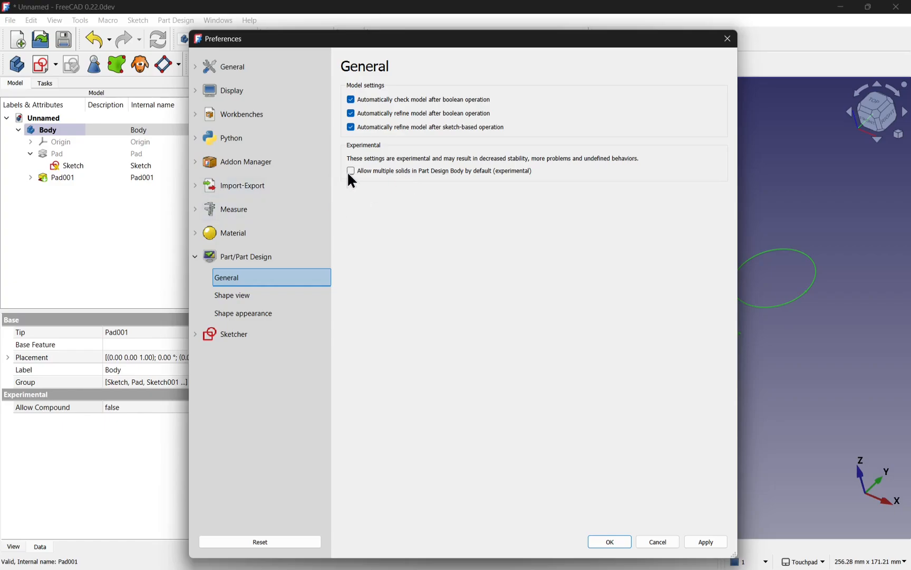
{"action": "left_click", "coordinate": [351, 170]}
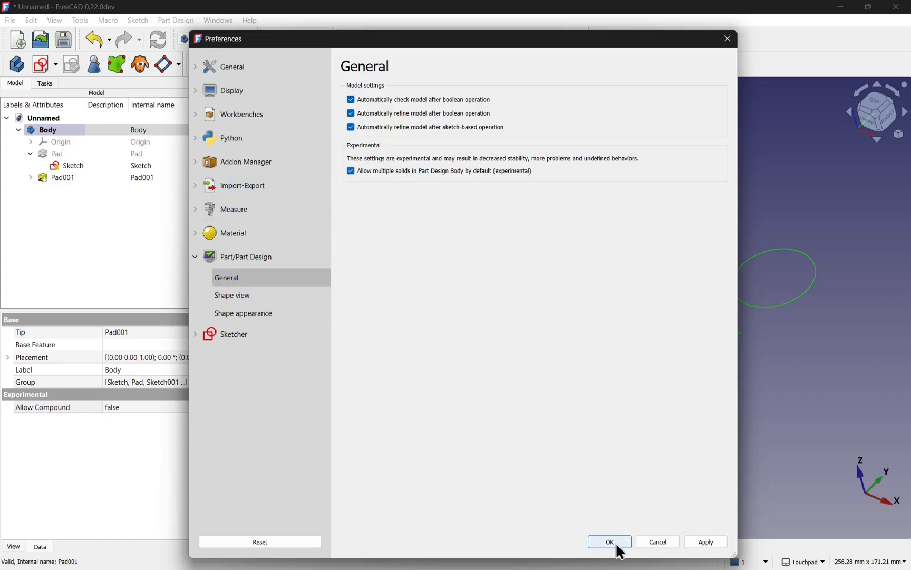
{"action": "left_click", "coordinate": [609, 542]}
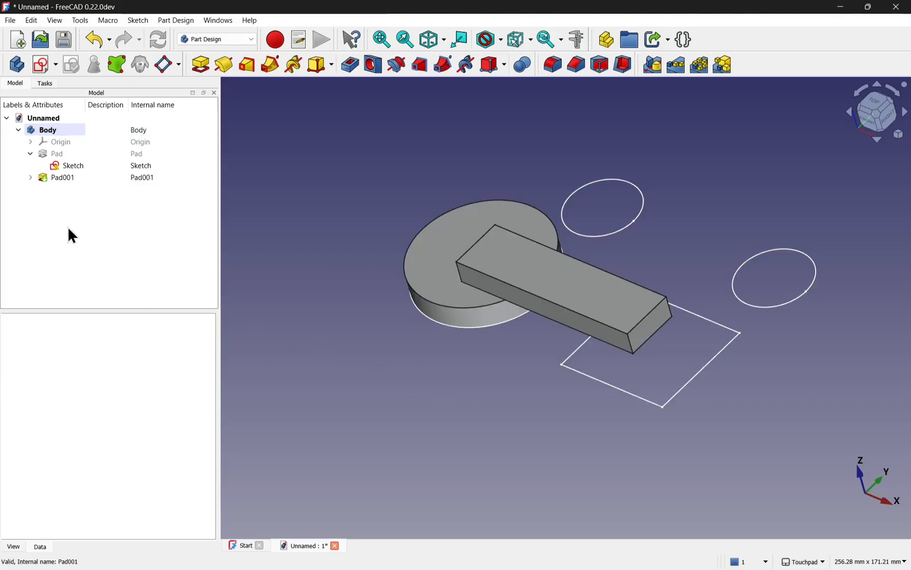
- Create a new empty Body001 that has Allow Compound true by default
{"action": "left_click", "coordinate": [15, 64]}
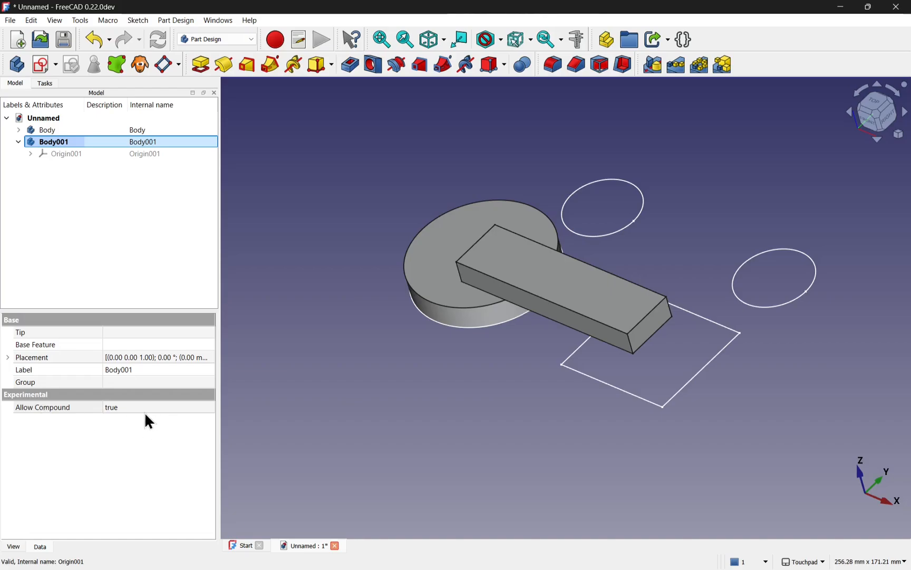
{"action": "mouse_move", "coordinate": [160, 420]}
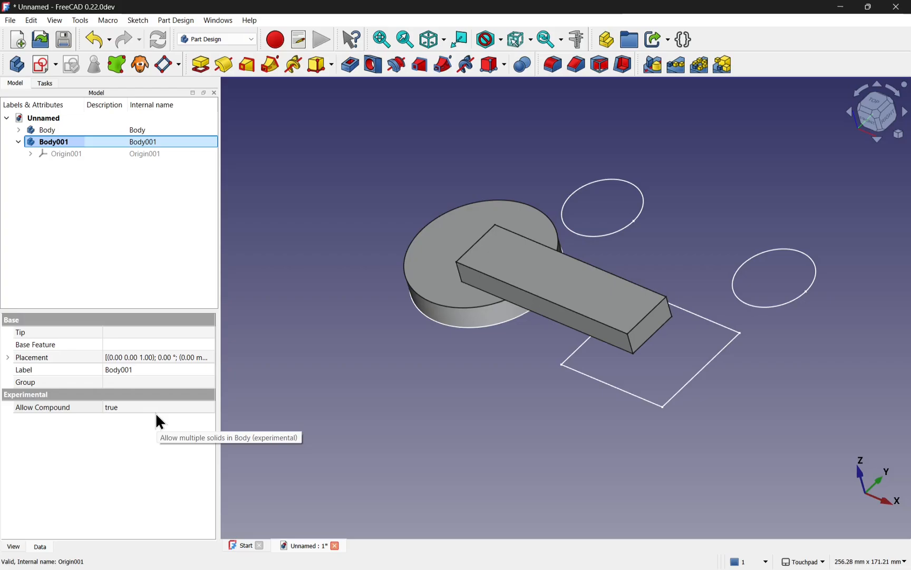
{"action": "mouse_move", "coordinate": [160, 421]}
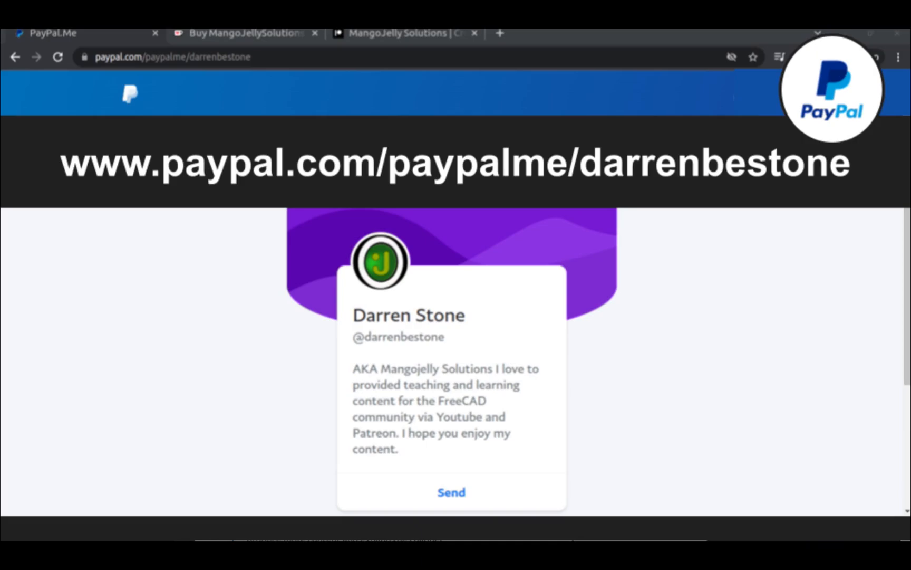
- Show the FreeCAD tutorial channel's About page with its description and donation links
{"action": "left_click", "coordinate": [400, 41]}
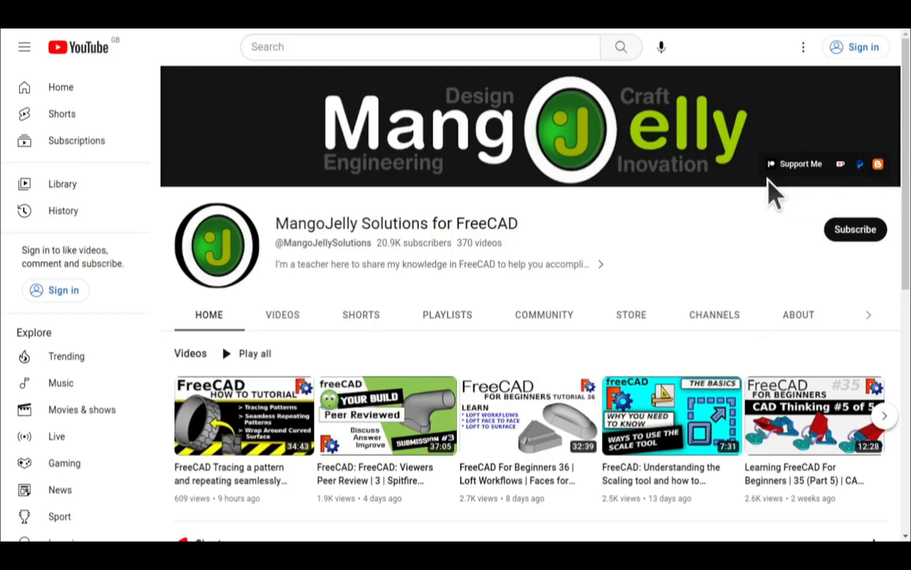
{"action": "left_click", "coordinate": [797, 314]}
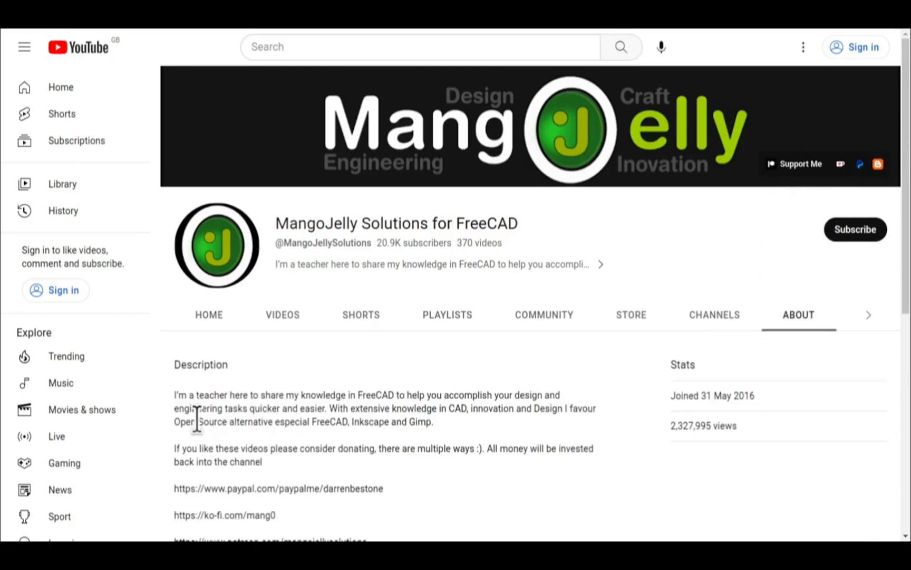